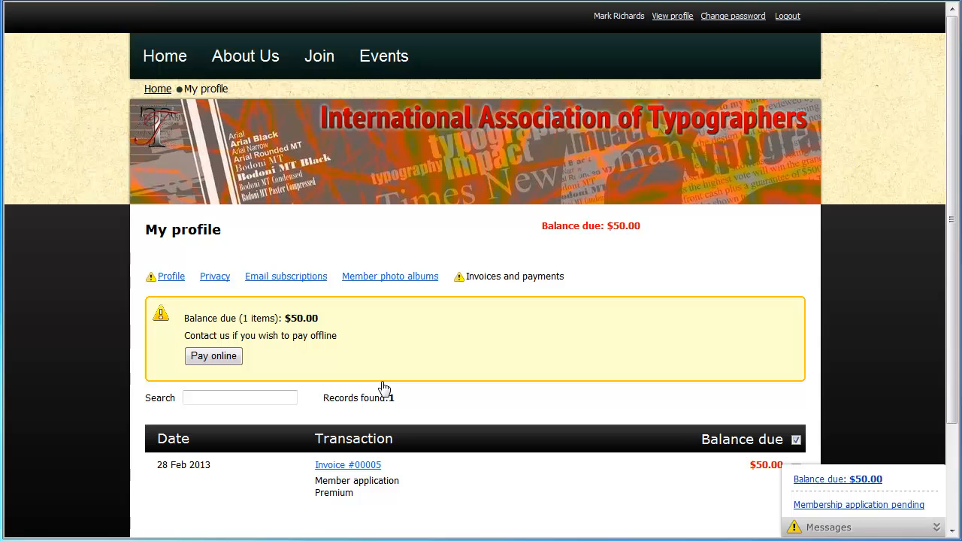
mouse_move(251, 382)
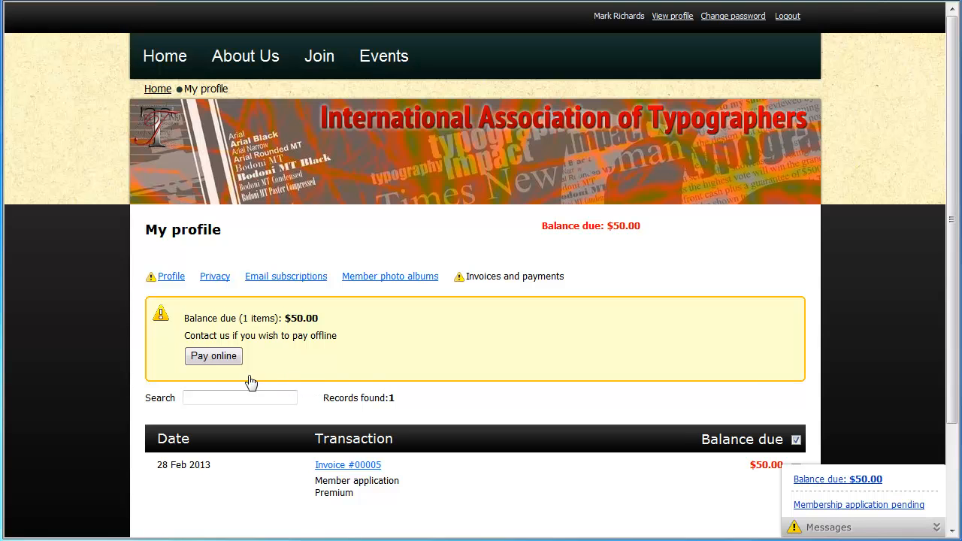
click(213, 356)
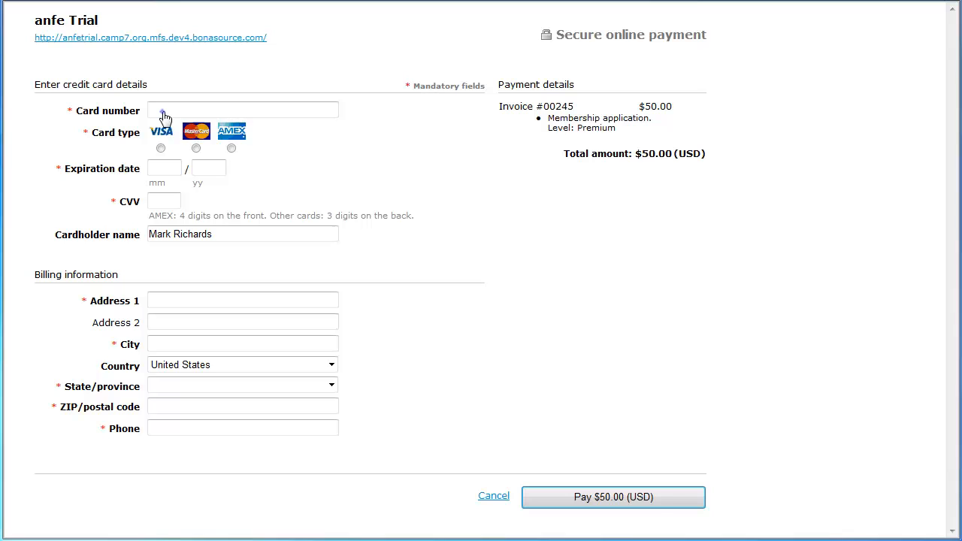
text(4111111111111111)
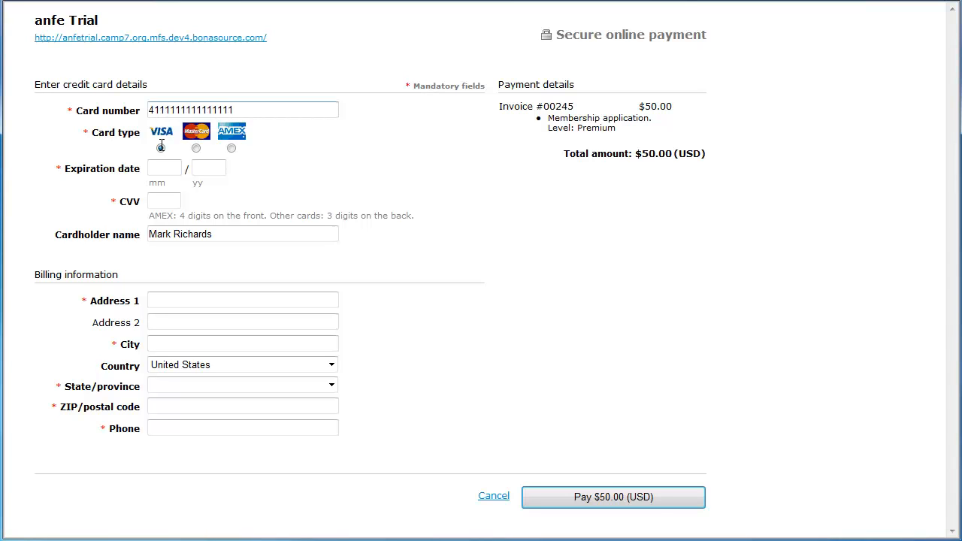
text(14)
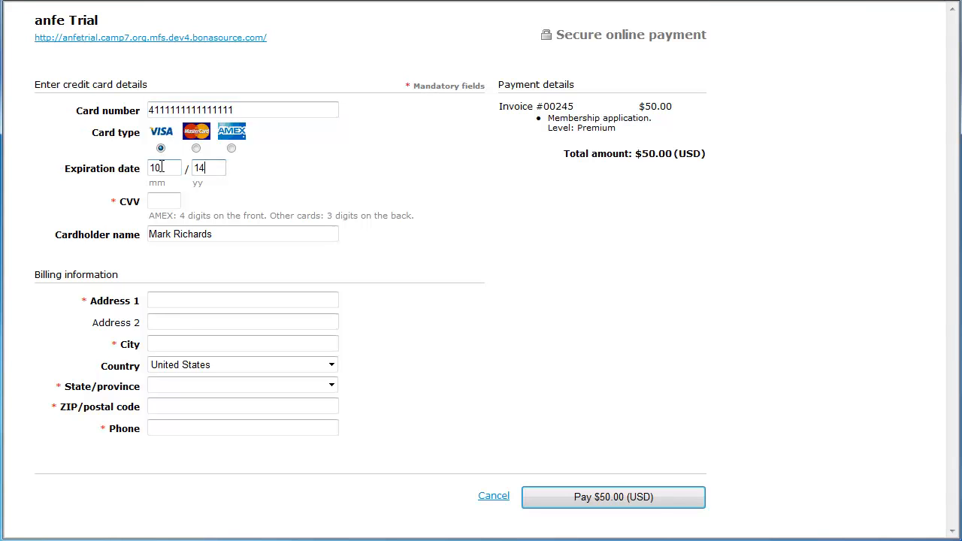
text(1234)
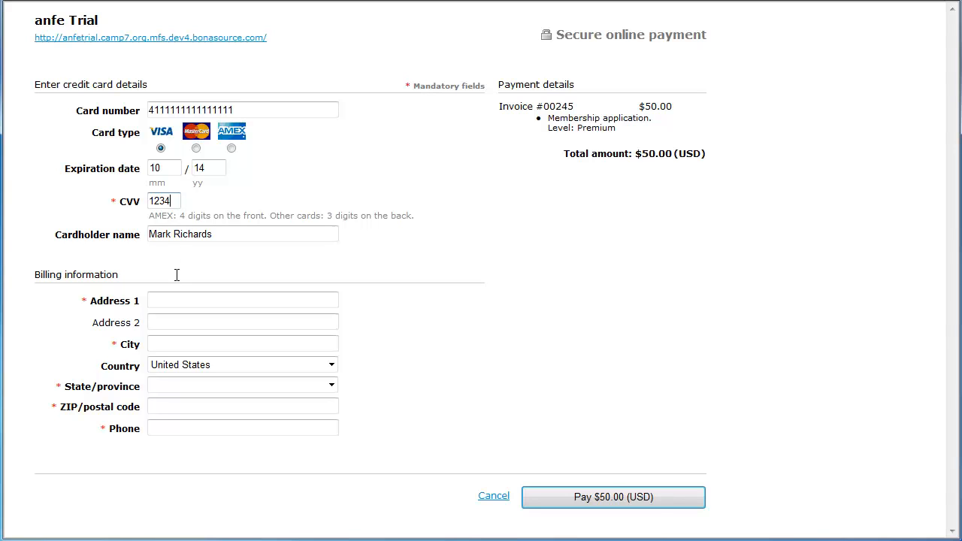
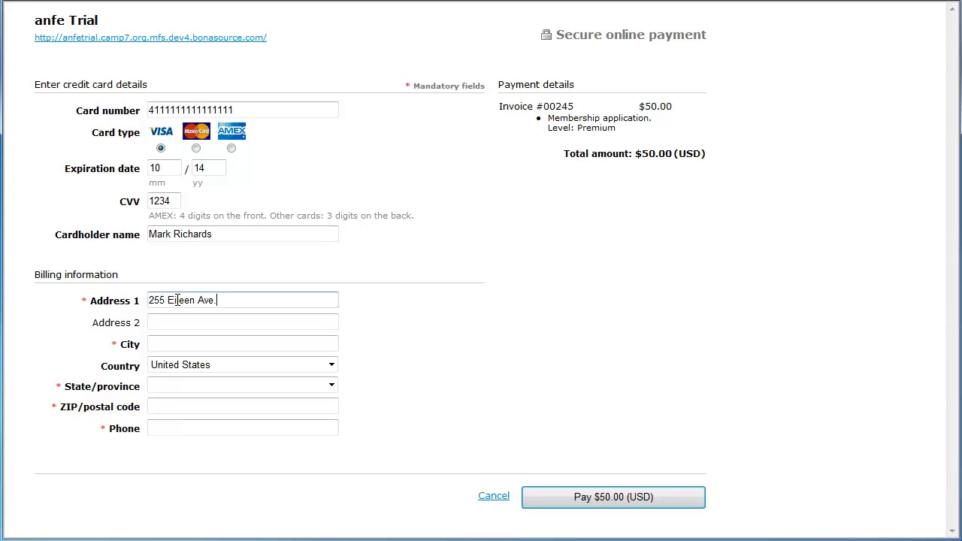
click(242, 344)
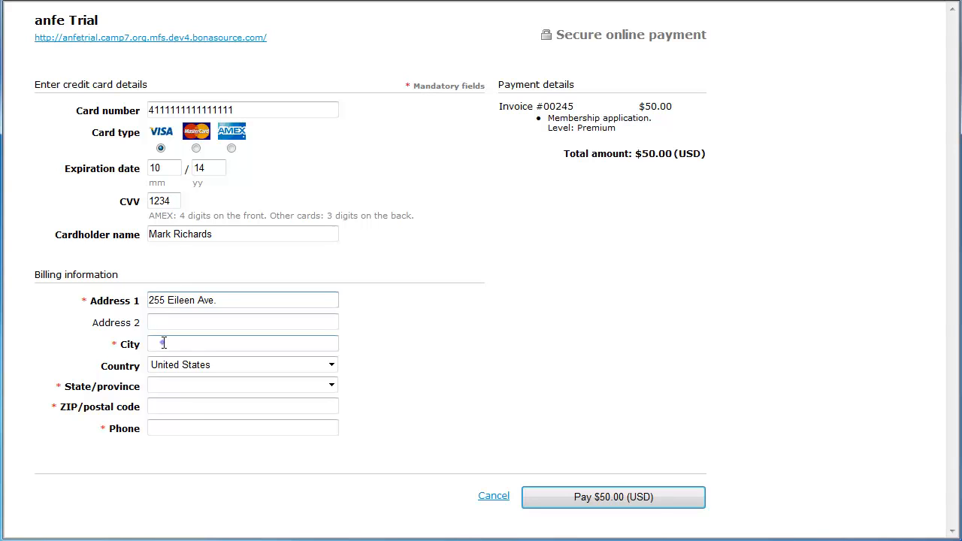
text(Cincinnati)
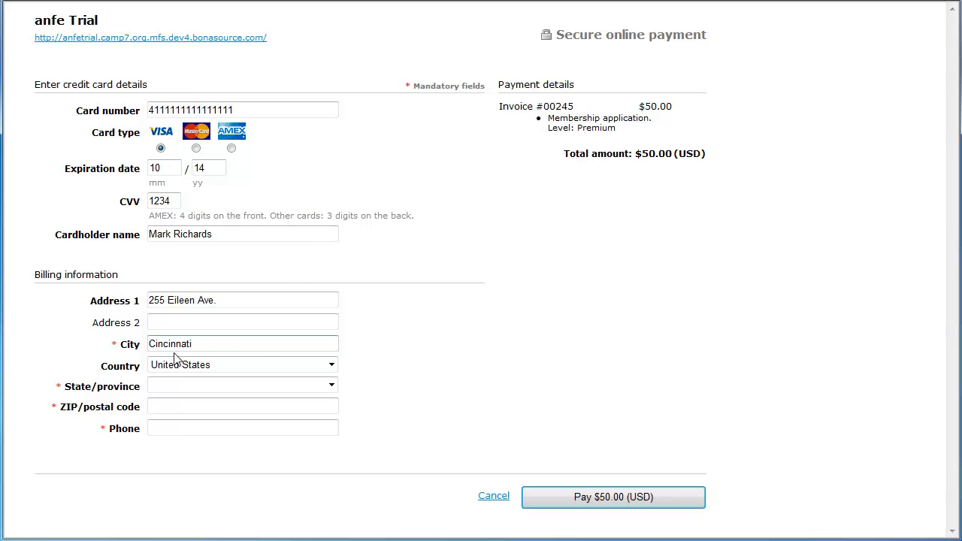
click(330, 384)
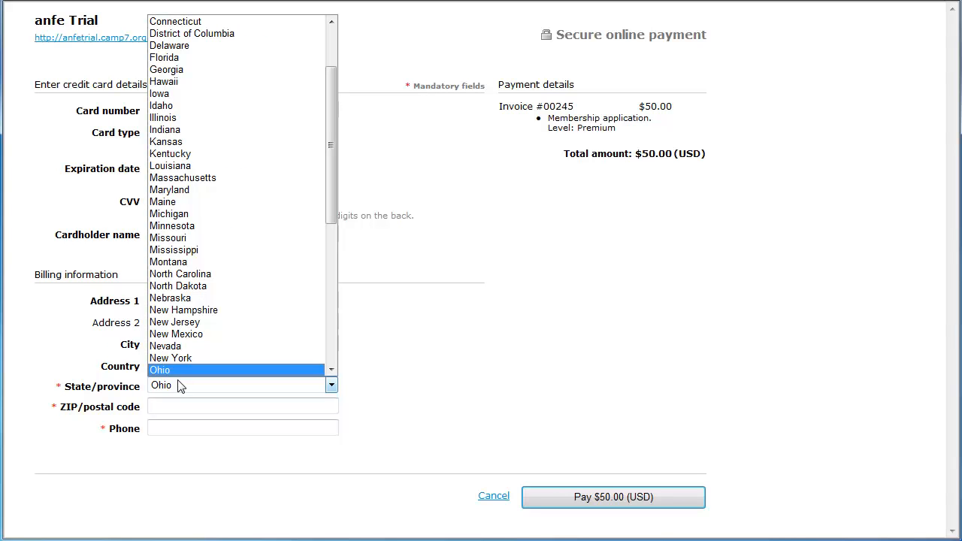
click(160, 369)
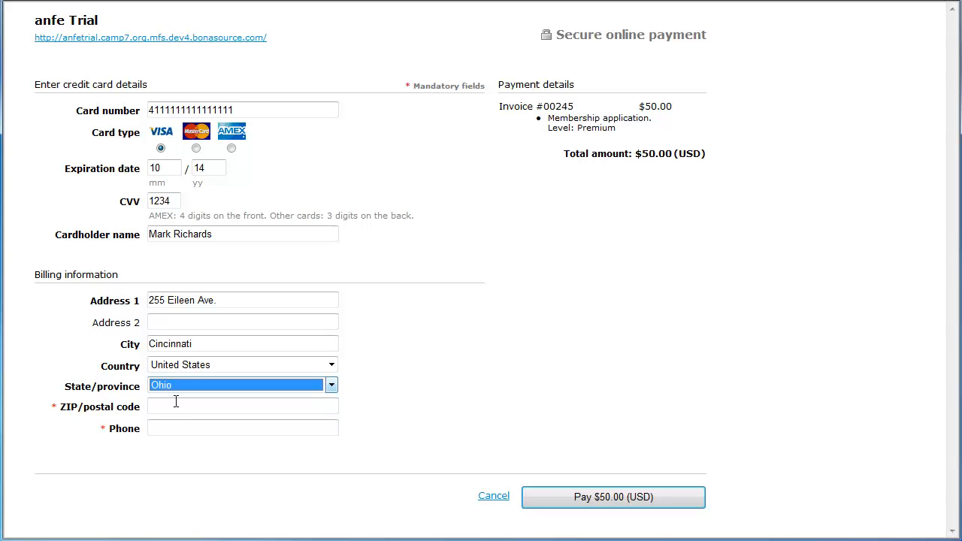
text(45203)
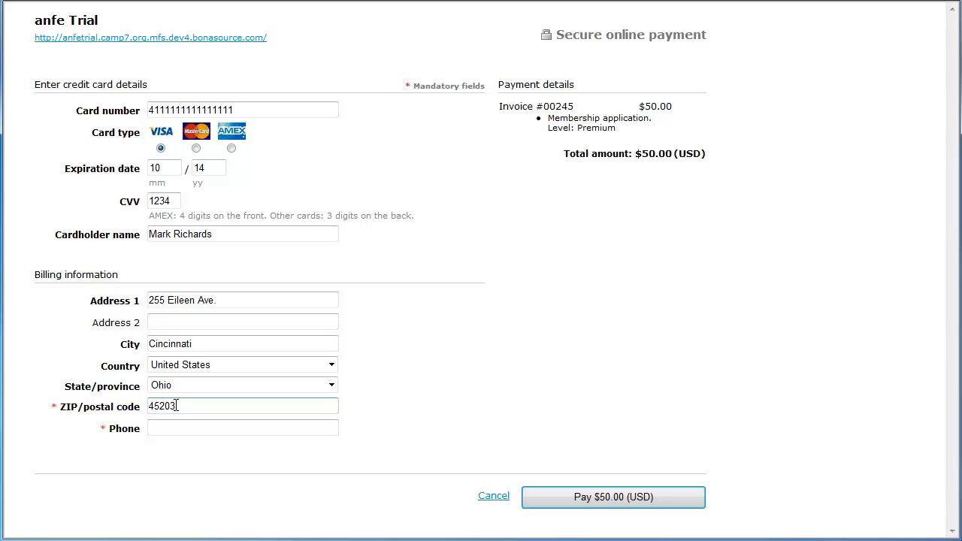
text(602-555-5624)
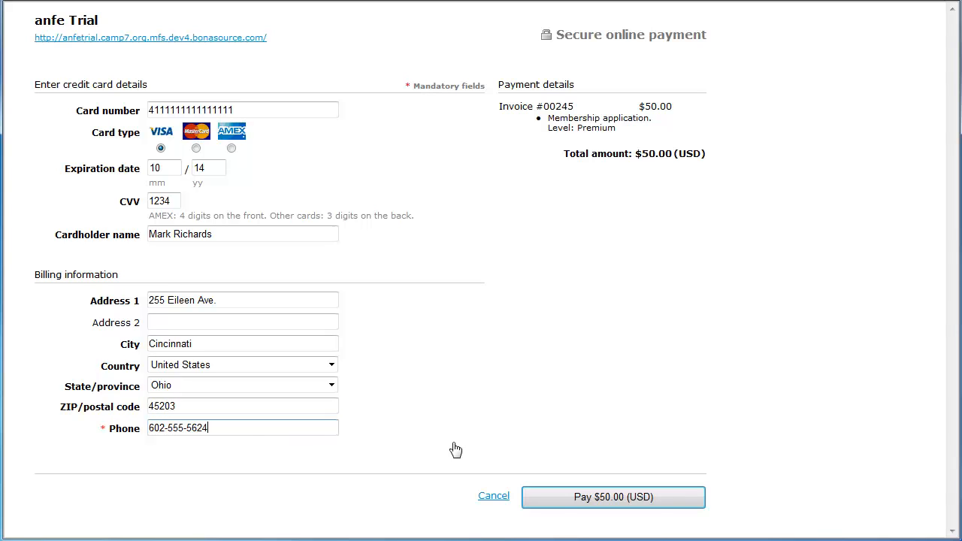
click(612, 497)
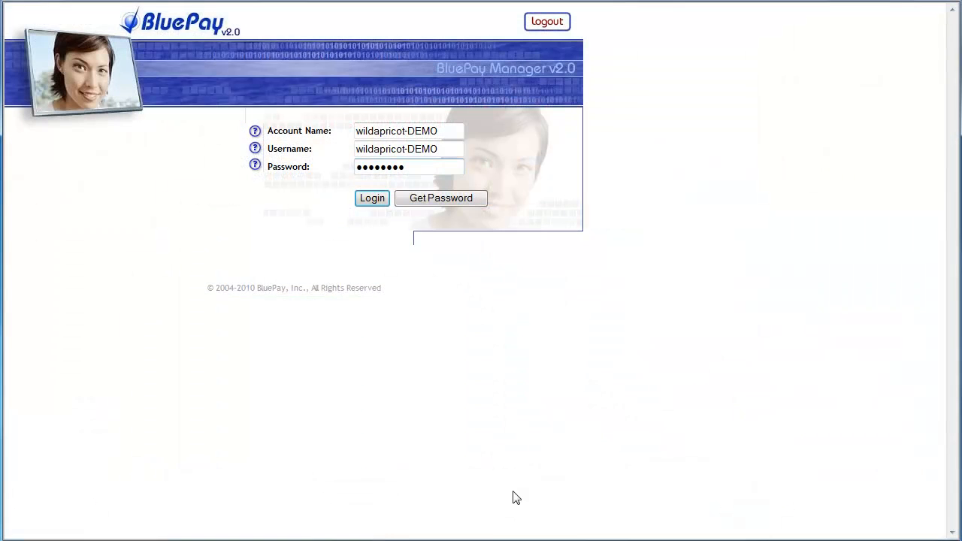
Log into BluePay Manager and open the Administration > Accounts > List page.
click(372, 197)
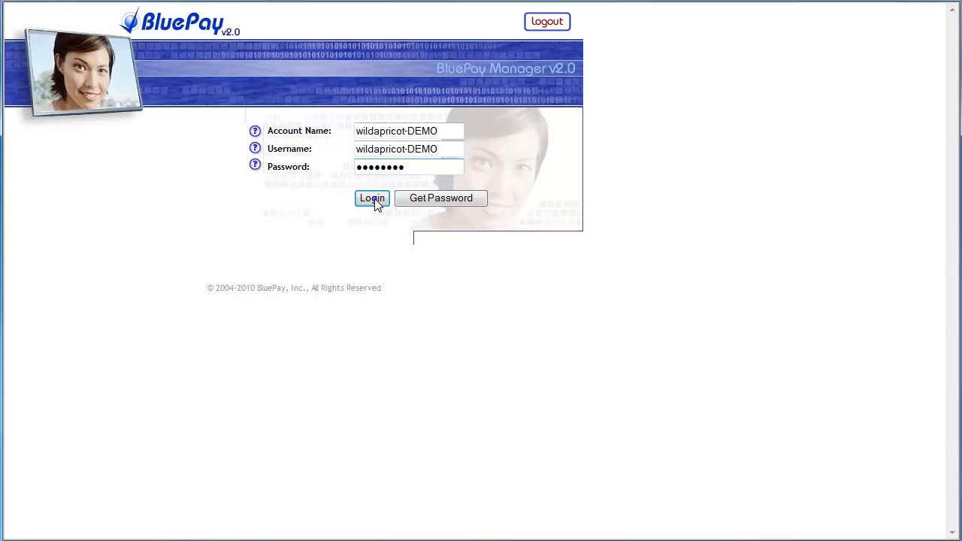
click(372, 198)
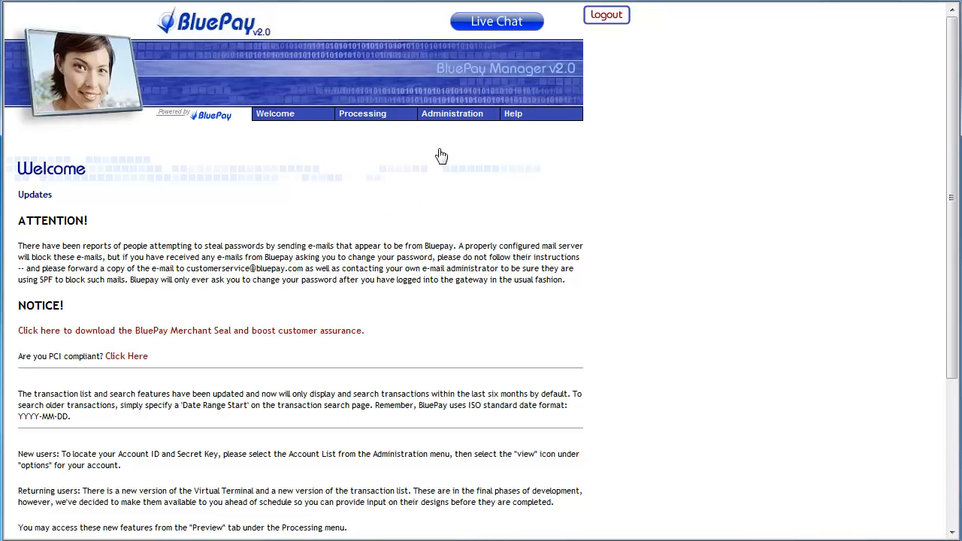
click(452, 114)
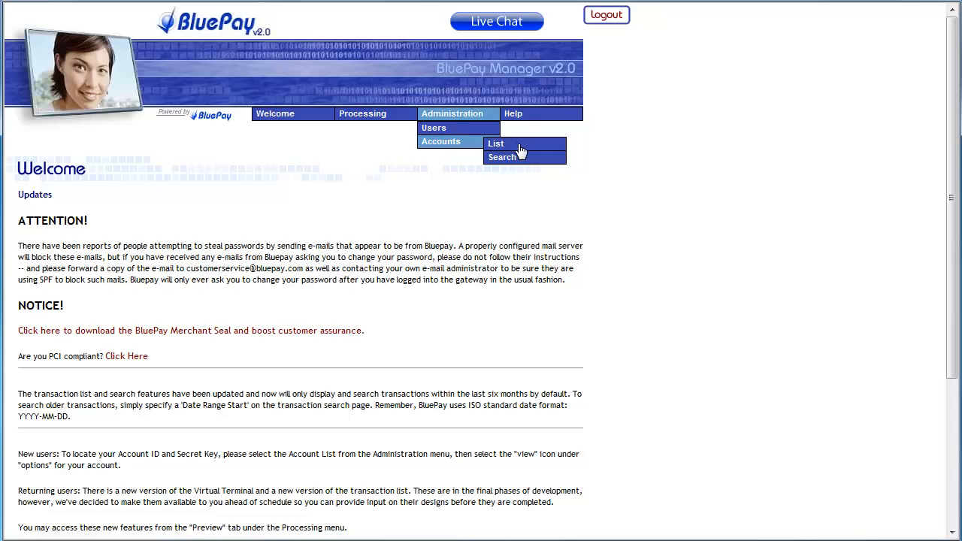
click(496, 143)
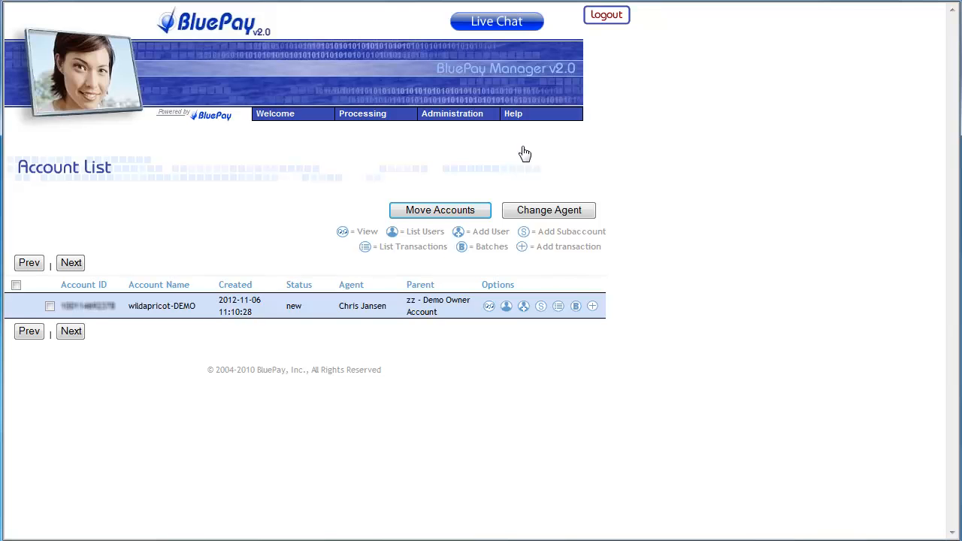
mouse_move(502, 182)
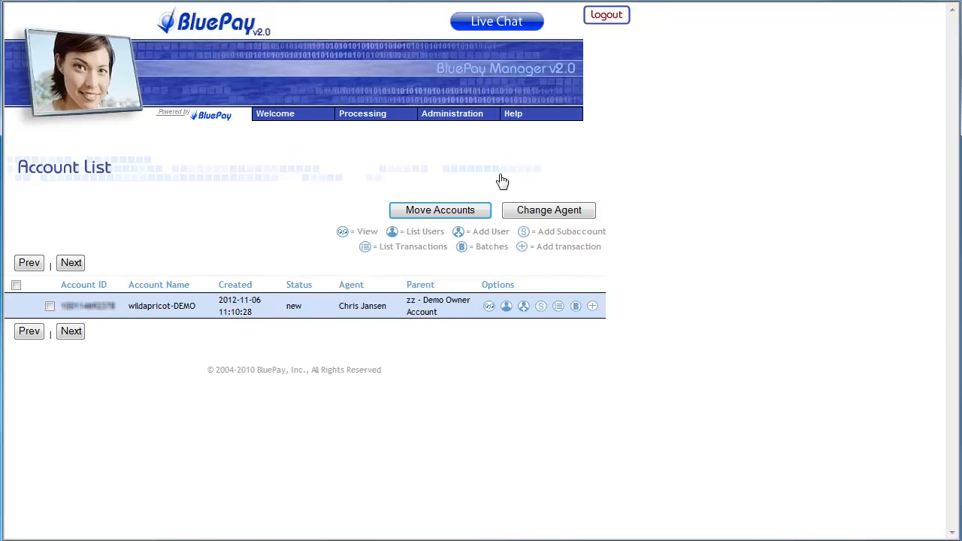
View the wildapricot-DEMO account details and review its TEST processor information.
click(490, 306)
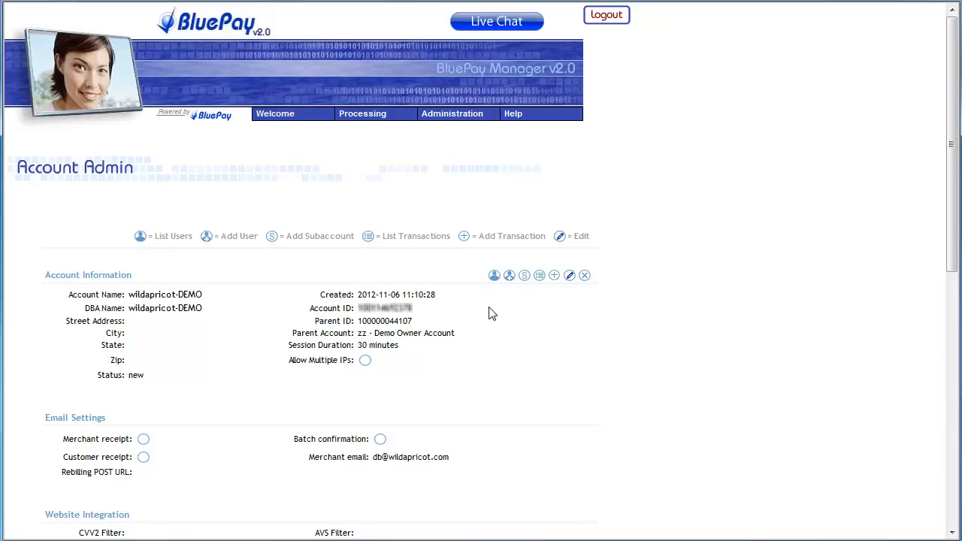
mouse_move(935, 433)
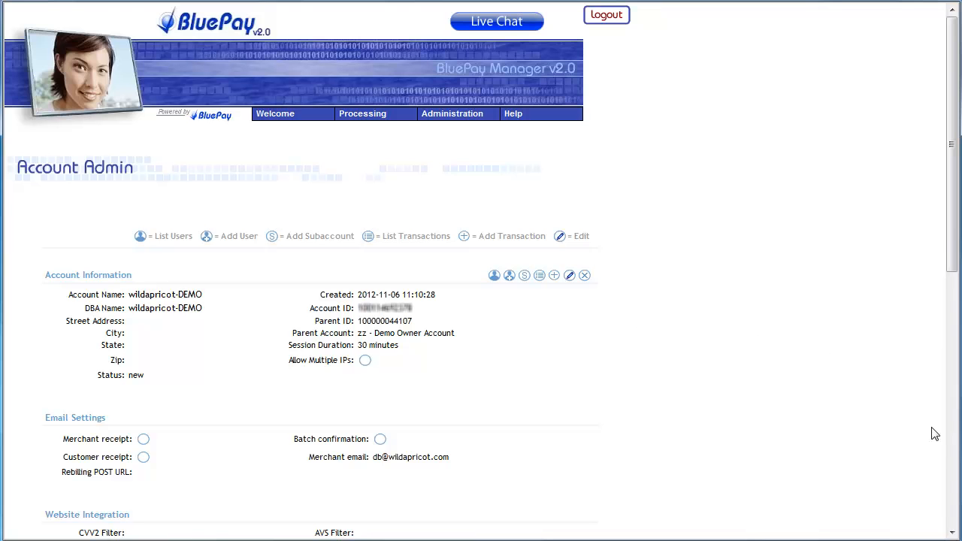
scroll(down, 3)
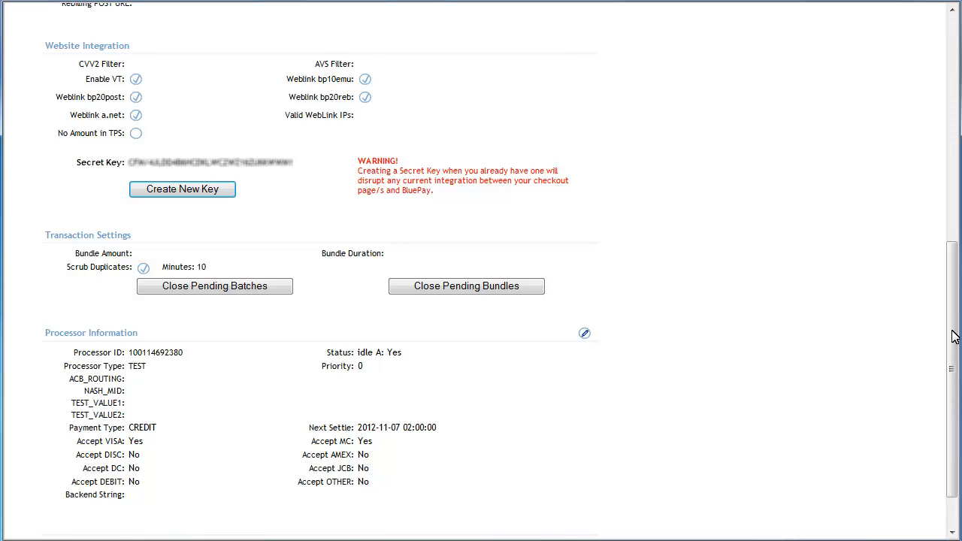
scroll(up, 3)
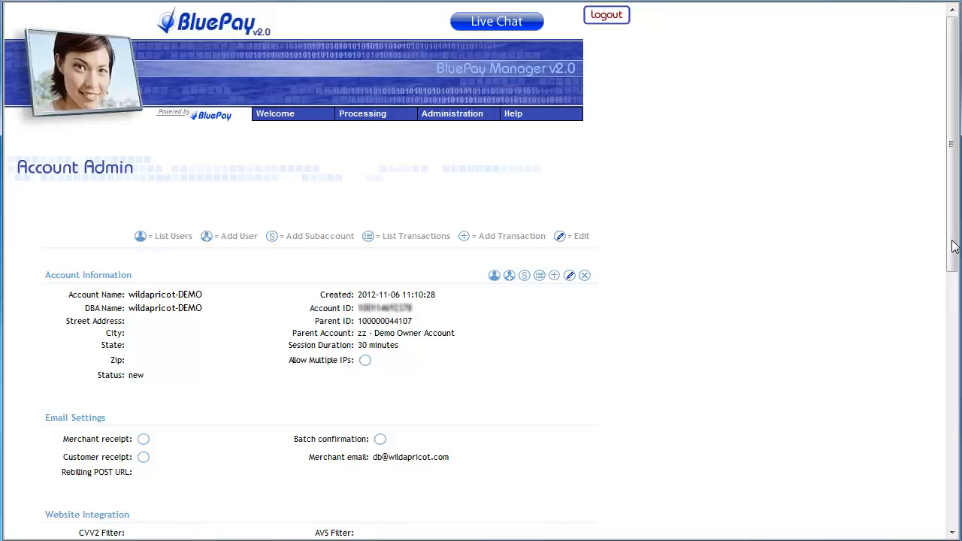
scroll(down, 3)
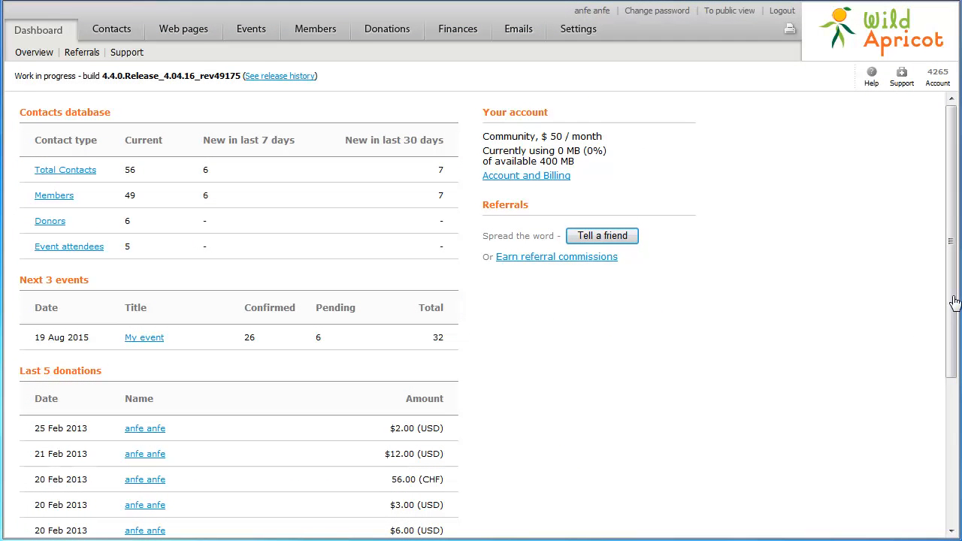
mouse_move(761, 277)
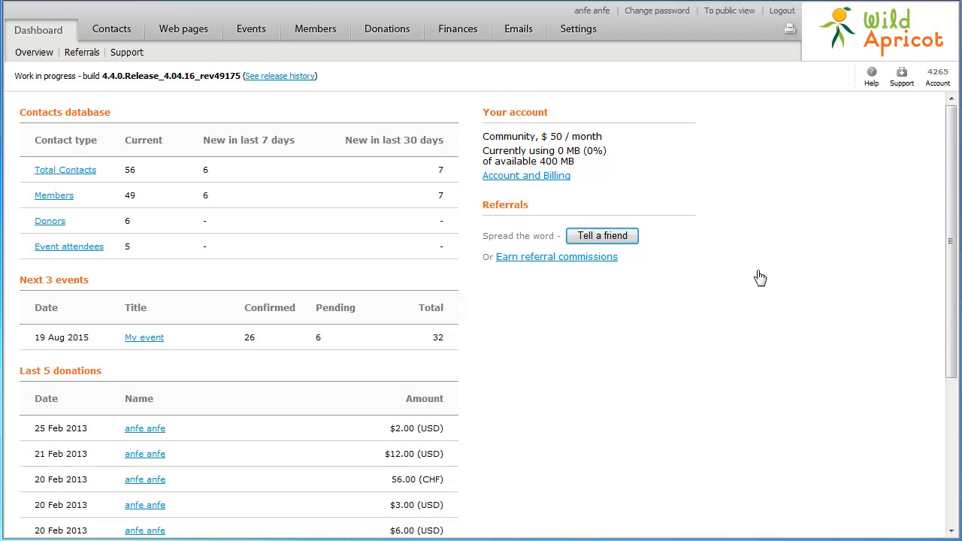
mouse_move(578, 36)
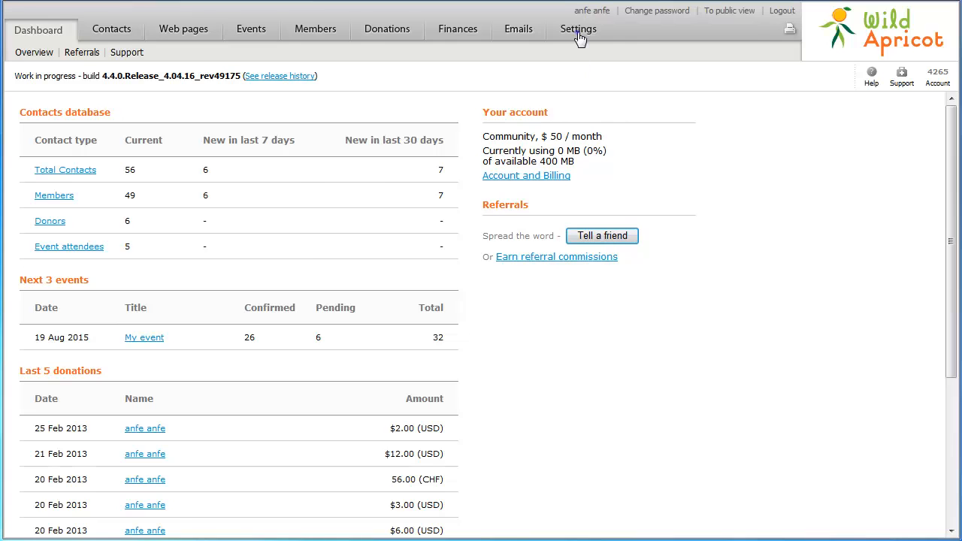
Open Settings > Finances > Payment settings and switch to edit mode.
click(578, 29)
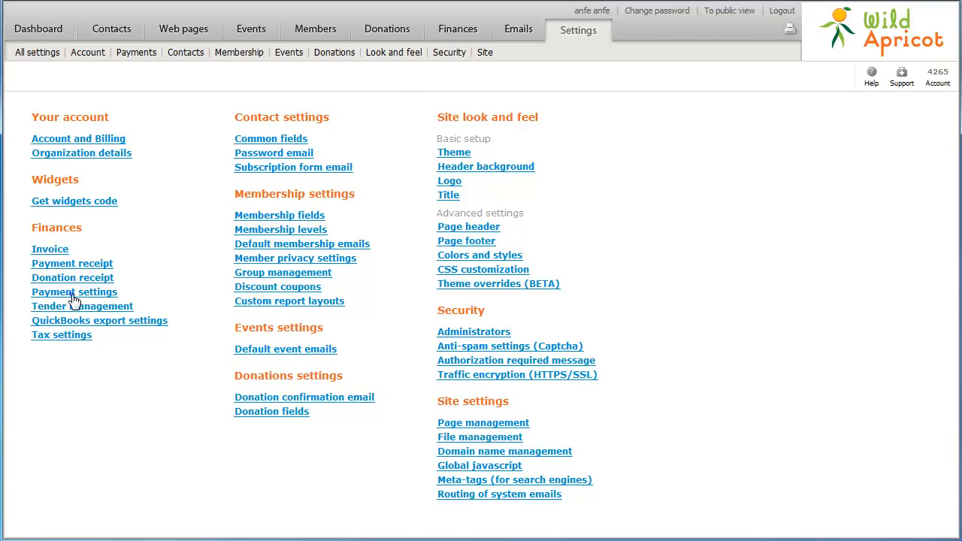
click(73, 291)
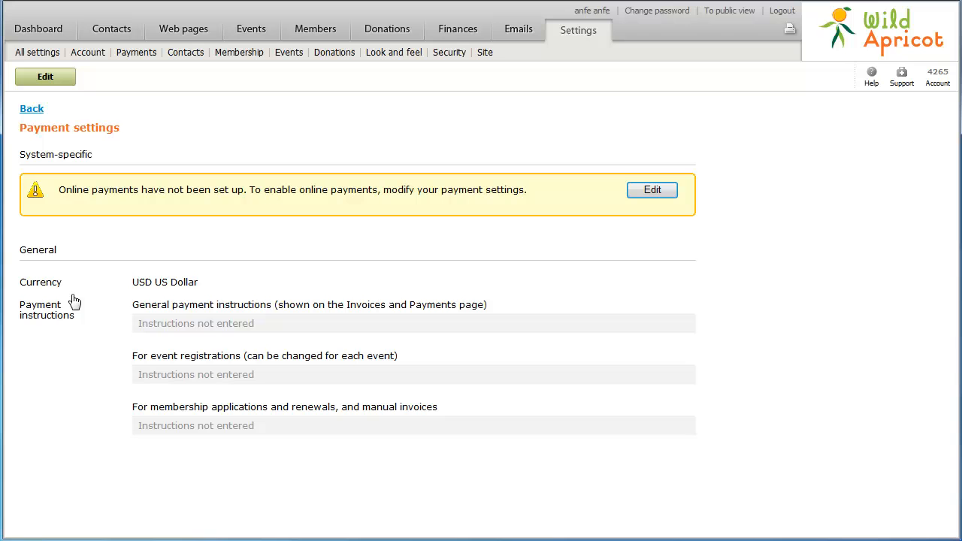
mouse_move(612, 244)
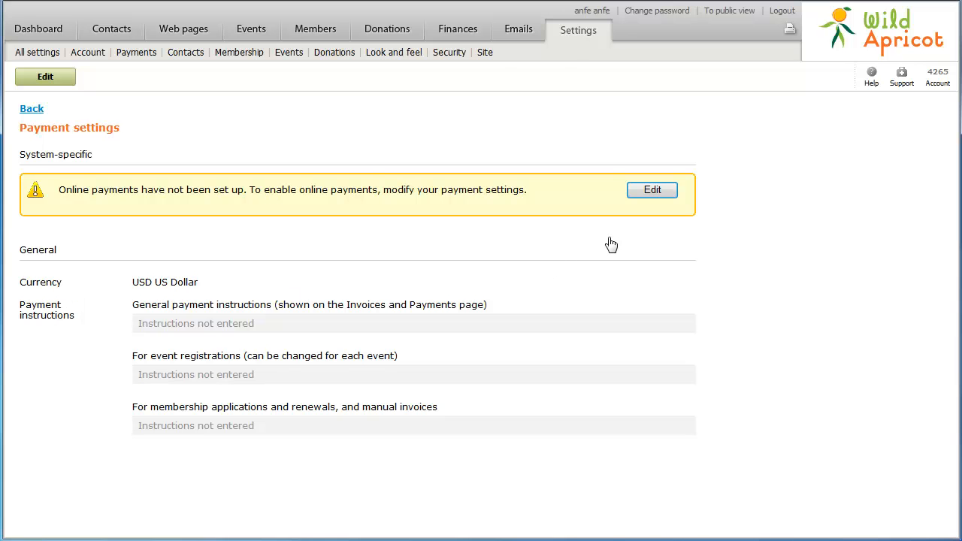
click(652, 189)
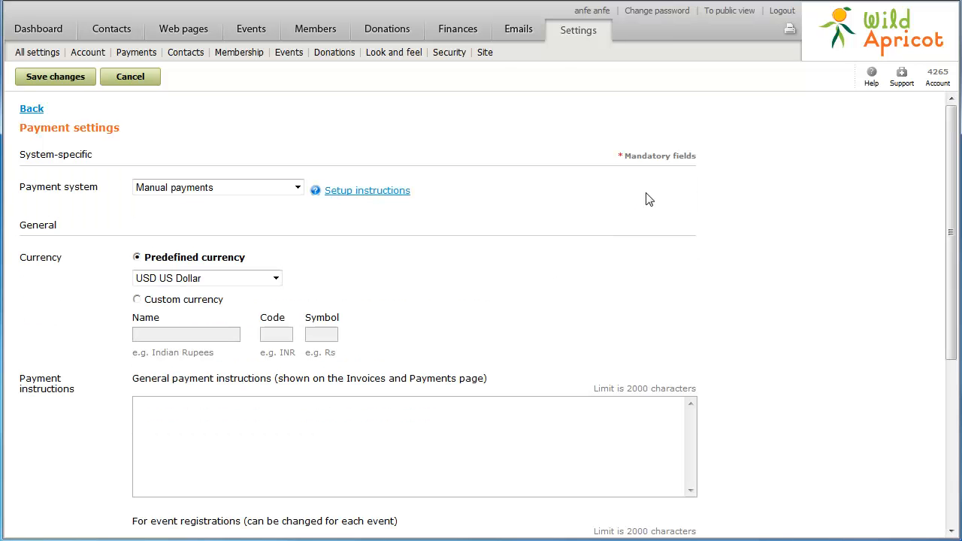
mouse_move(367, 190)
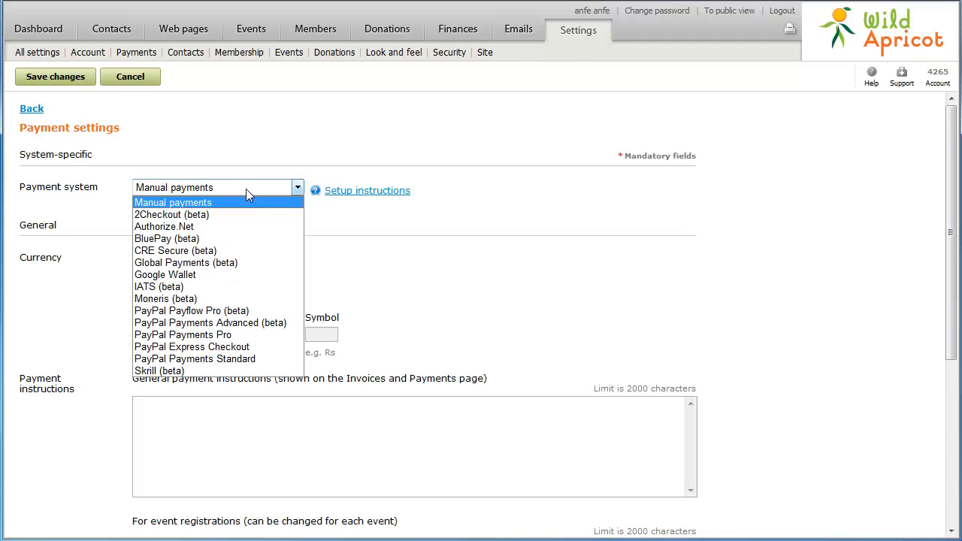
mouse_move(236, 238)
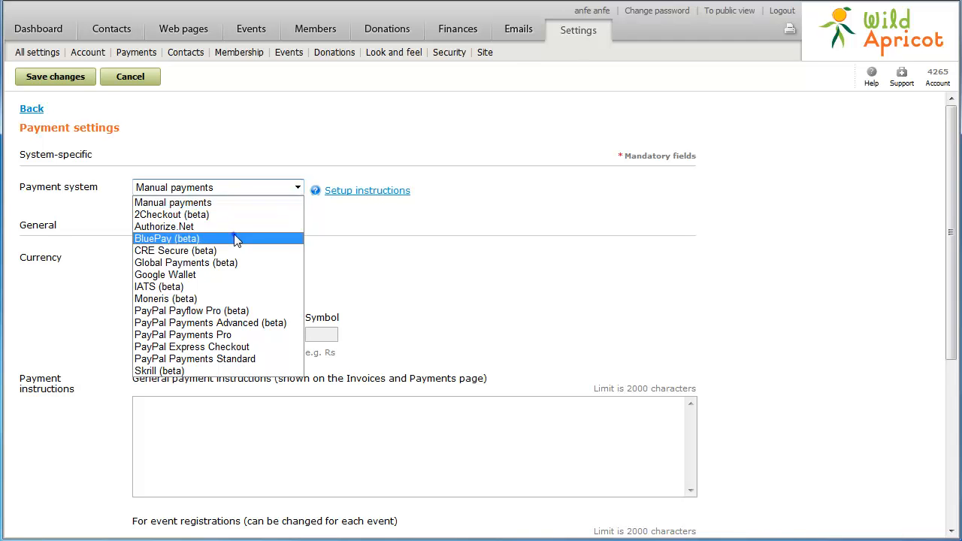
Set the payment system to BluePay (beta) with Test/Sandbox connection mode.
click(167, 238)
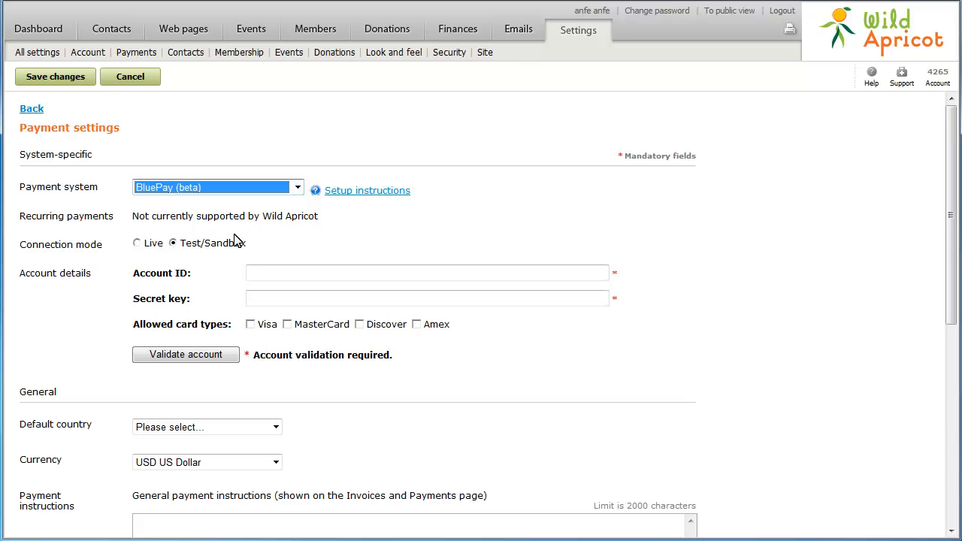
click(138, 242)
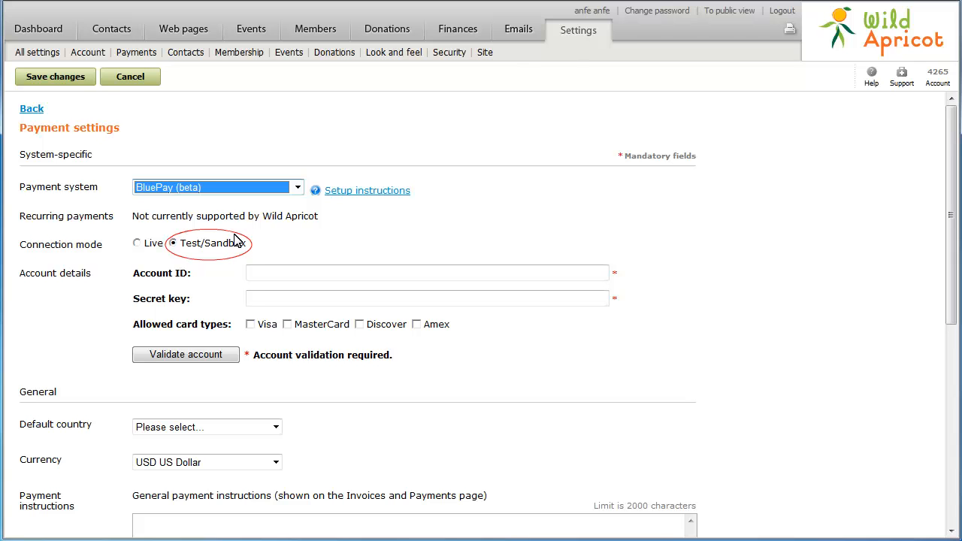
click(173, 243)
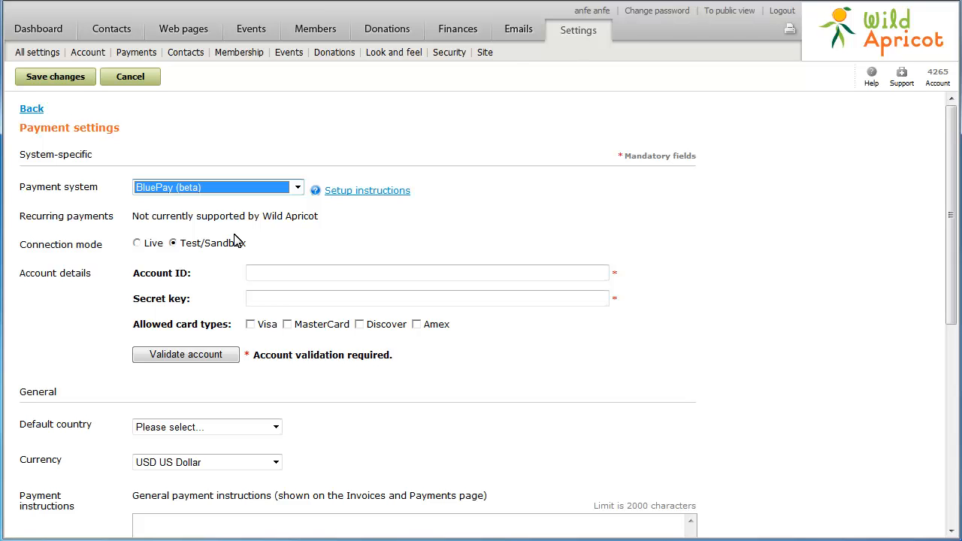
mouse_move(235, 234)
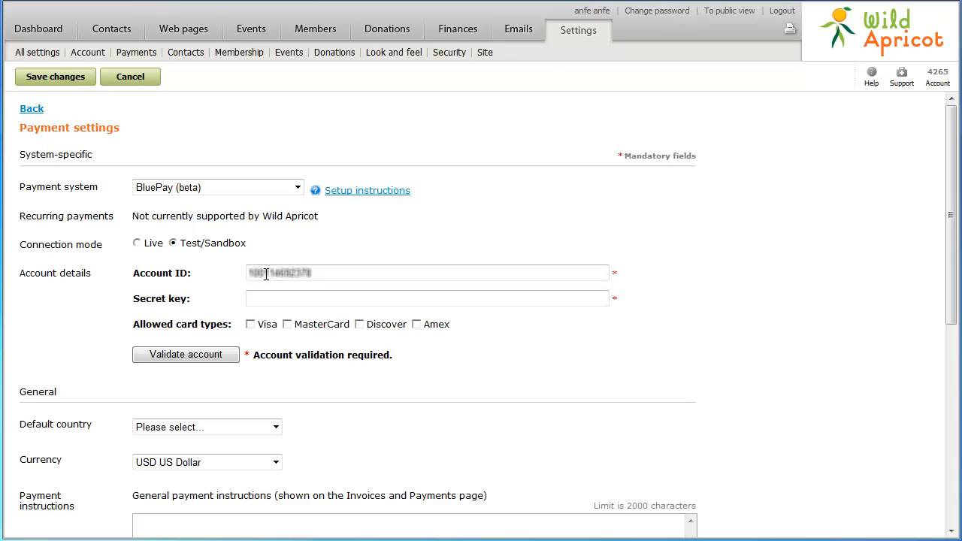
Enter the BluePay account ID and secret key, allow Visa, MasterCard and Amex, and validate.
click(427, 298)
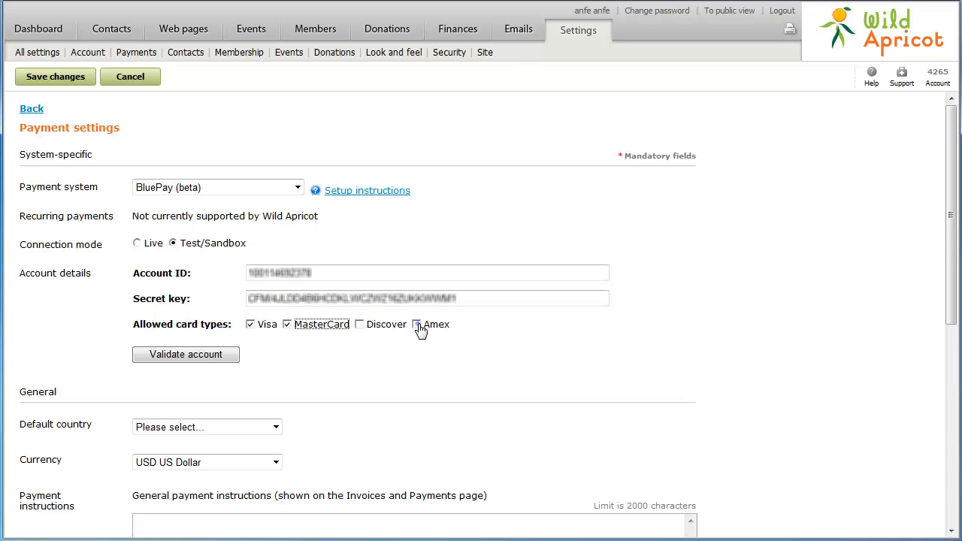
click(416, 324)
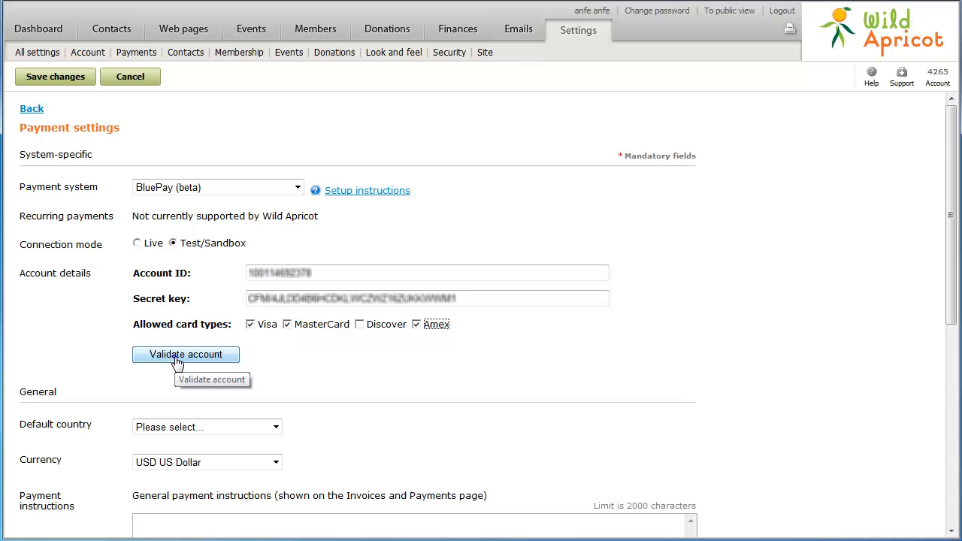
click(186, 353)
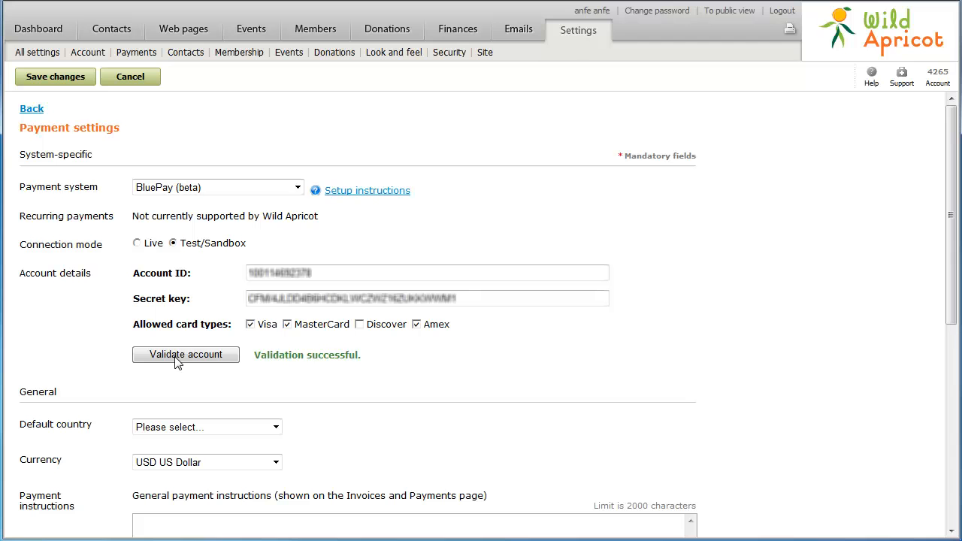
mouse_move(208, 390)
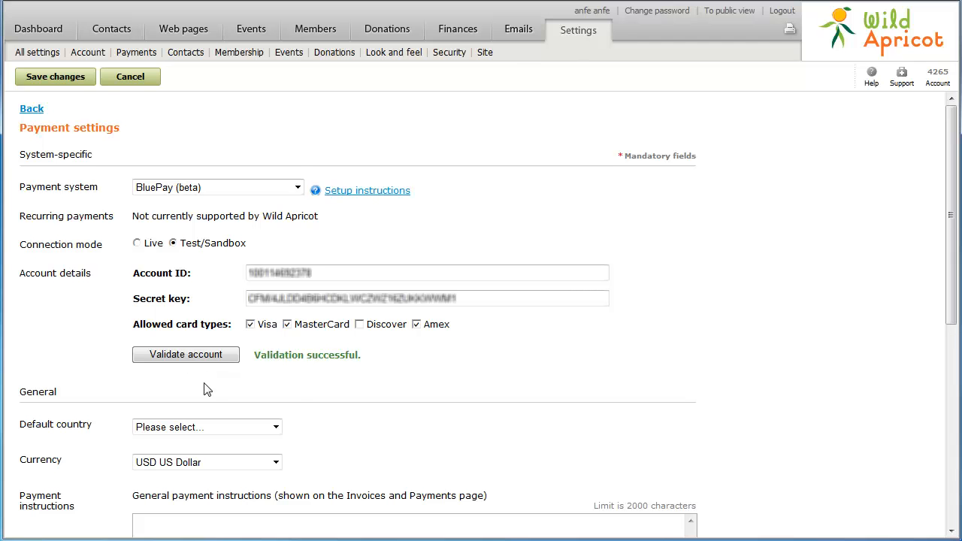
Set the default country to United States and keep currency as USD US Dollar.
click(207, 427)
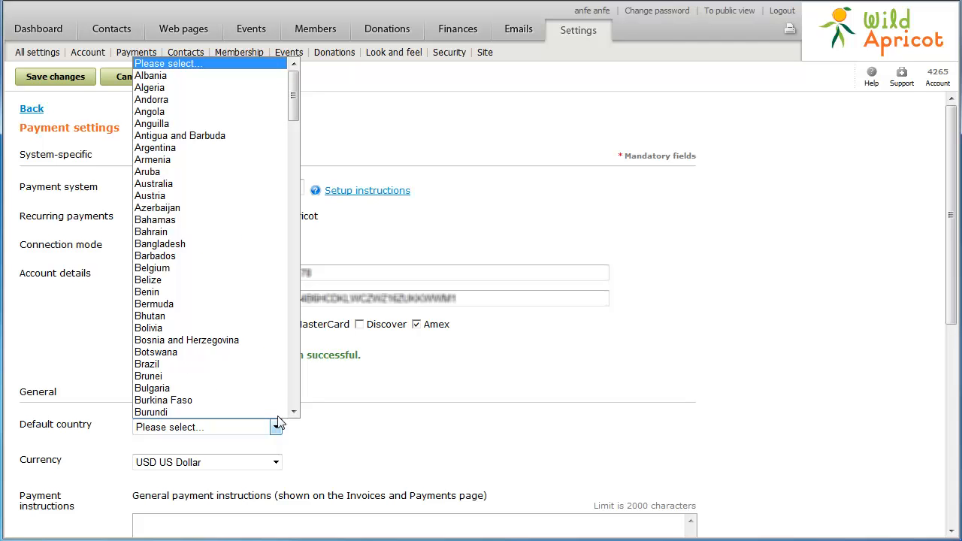
scroll(down, 3)
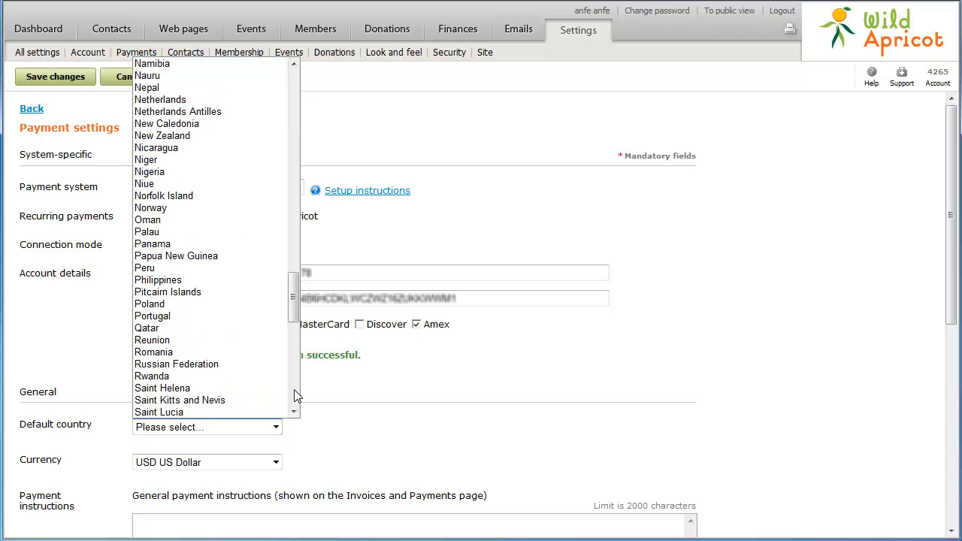
scroll(down, 3)
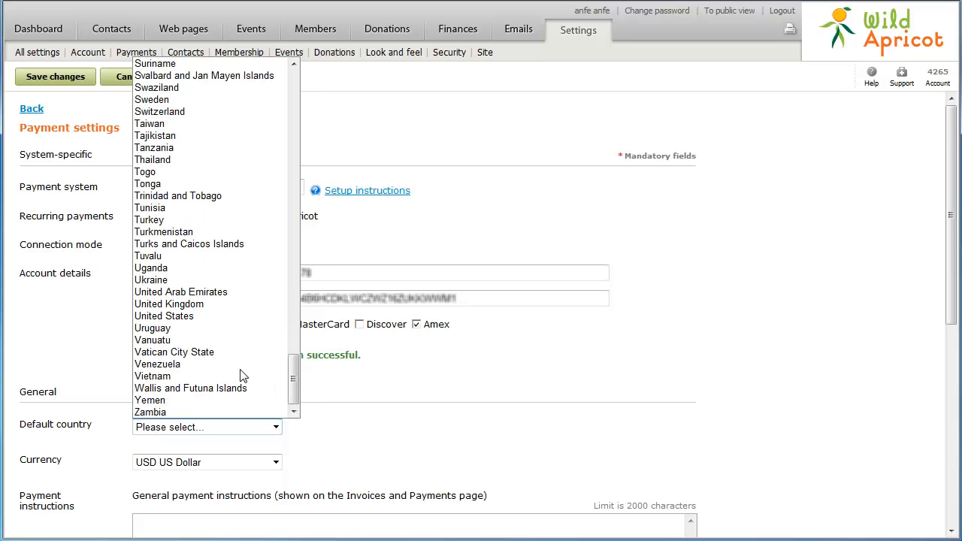
click(164, 315)
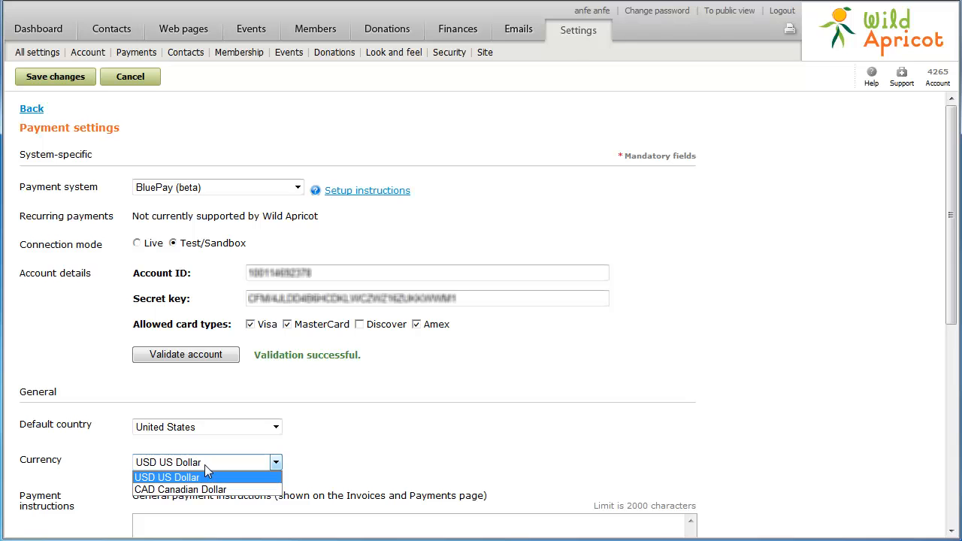
click(166, 477)
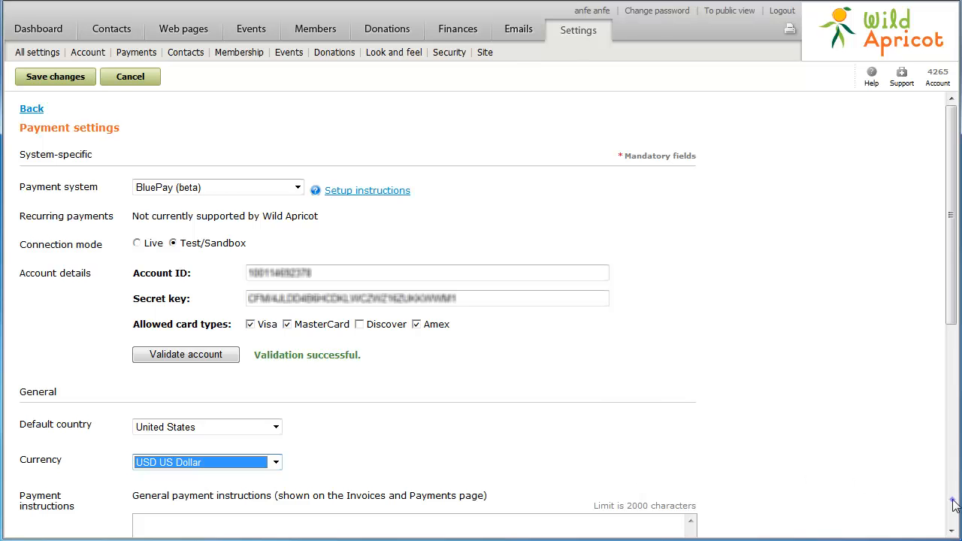
Add instructions 'Contact us if you wish to pay offline' and 'Become a member and get a $20 discount', then save.
scroll(down, 3)
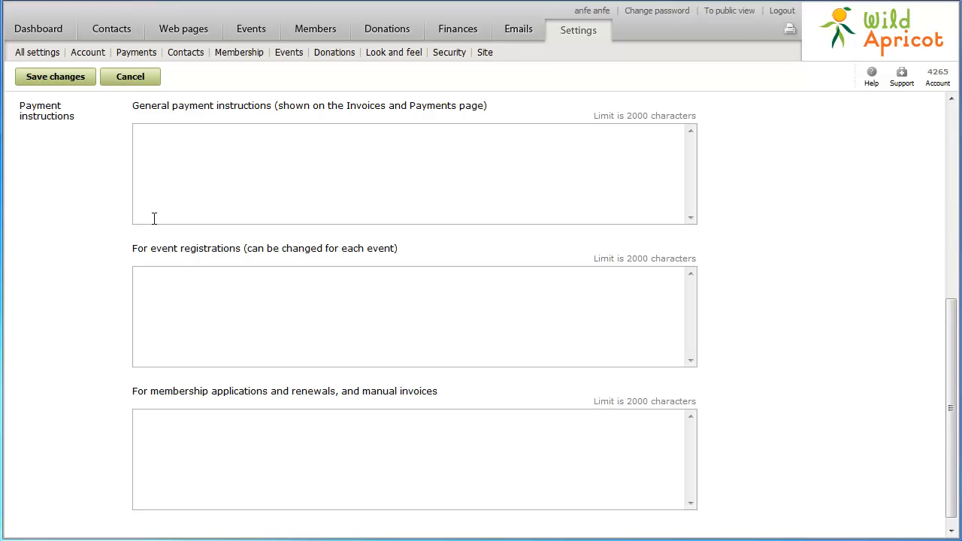
text(Contact us if you wish to pay offline)
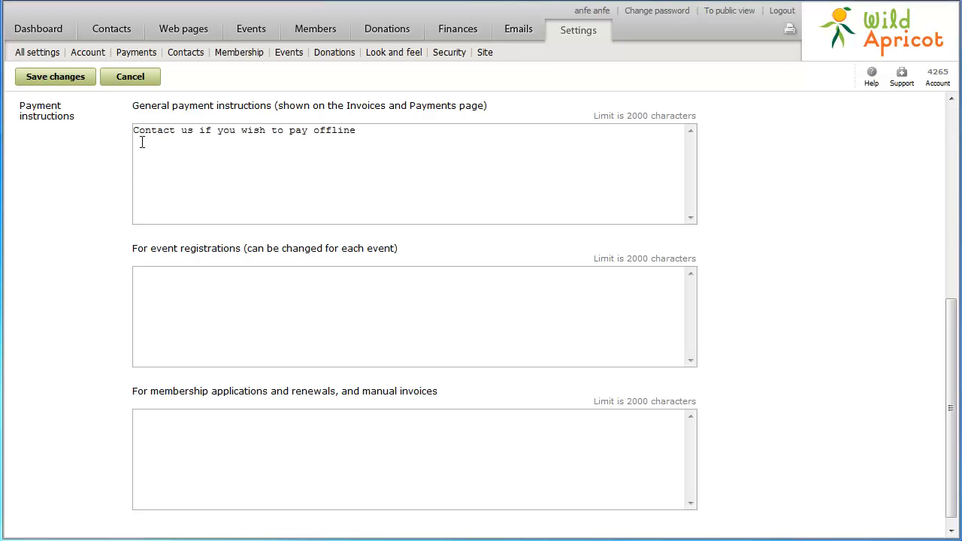
text(Become a member and get a $20 discount)
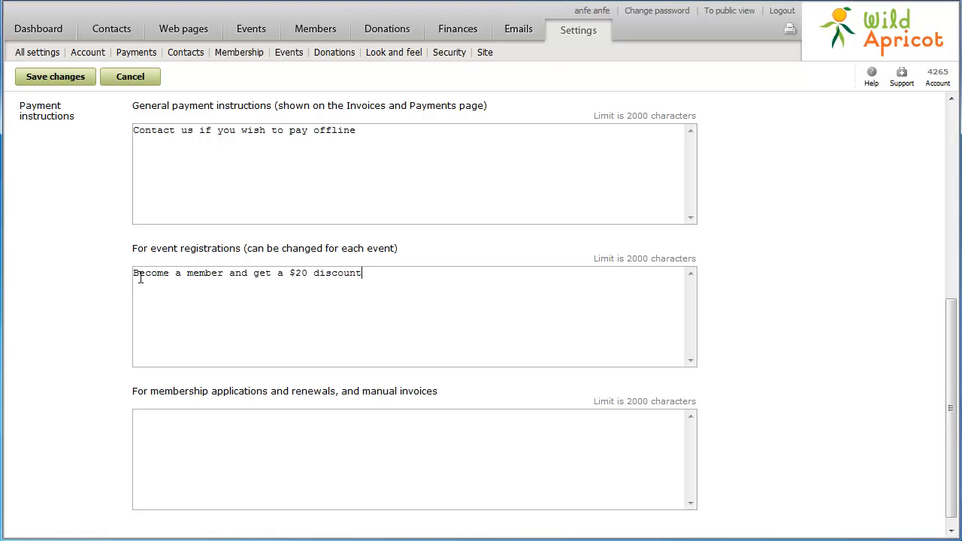
mouse_move(142, 284)
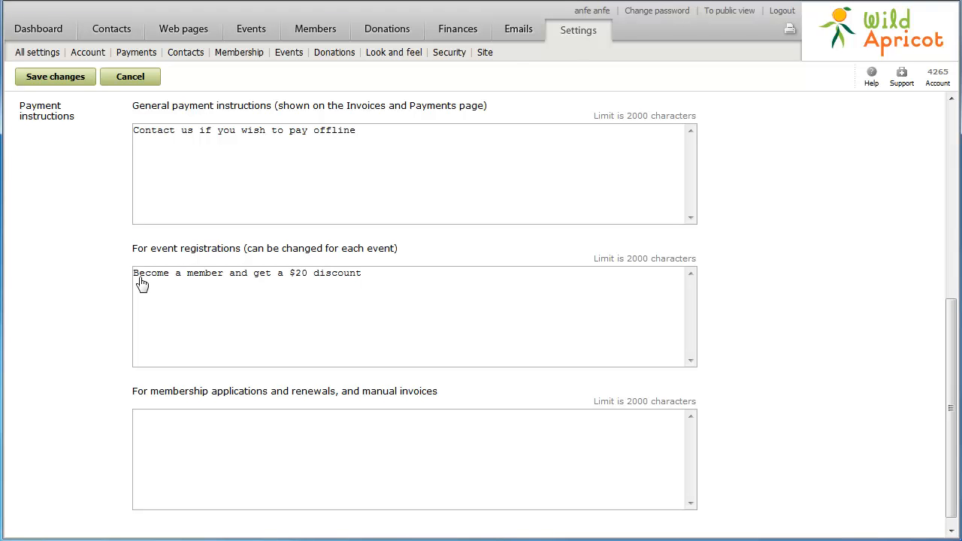
click(130, 75)
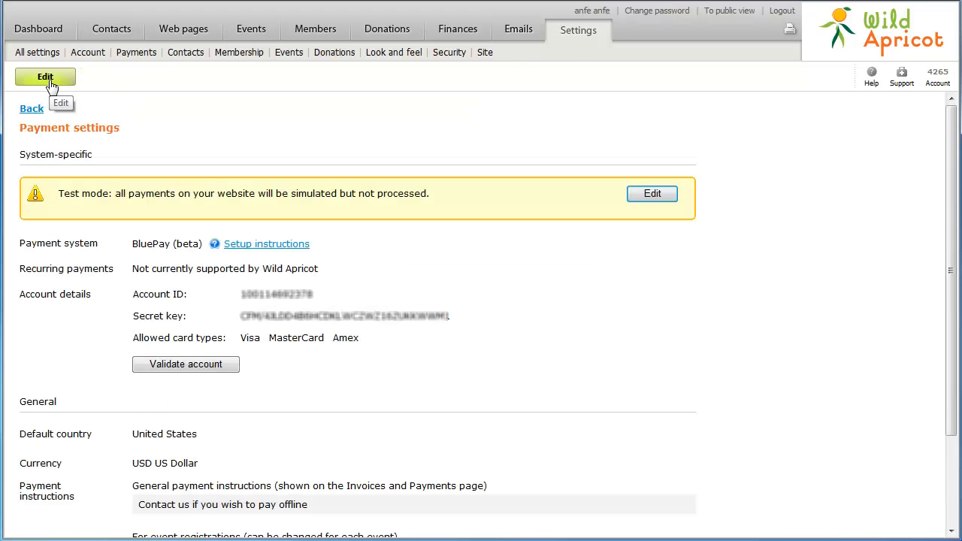